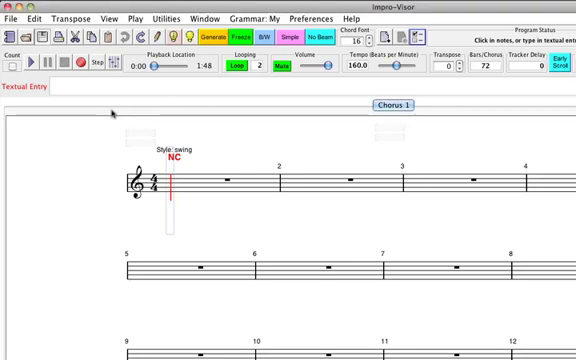
{"action": "mouse_move", "coordinate": [187, 137]}
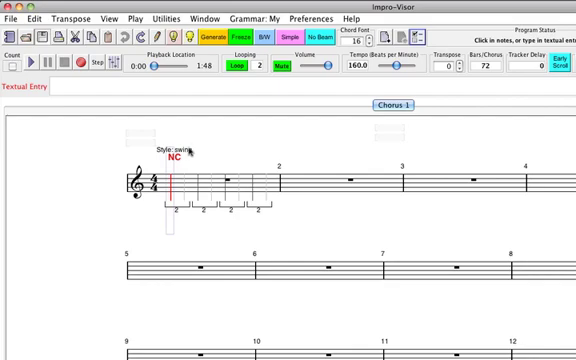
{"action": "mouse_move", "coordinate": [238, 149]}
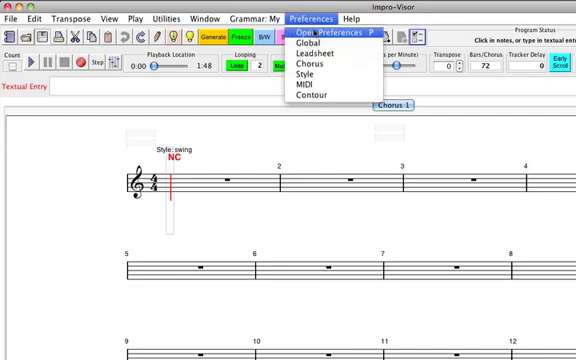
Step: Open the global preferences and browse the Default Style list, leaving it on swing
{"action": "left_click", "coordinate": [306, 44]}
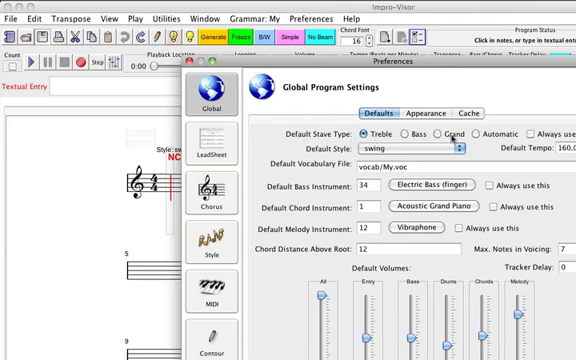
{"action": "left_click", "coordinate": [405, 134]}
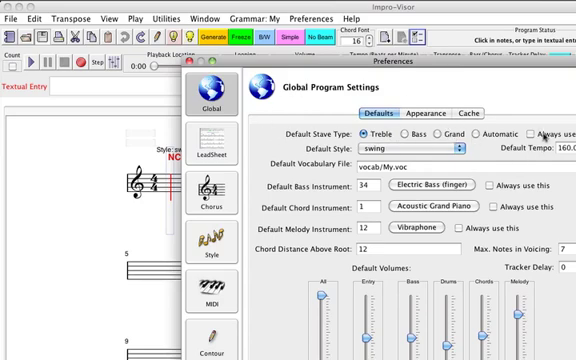
{"action": "left_click", "coordinate": [531, 130]}
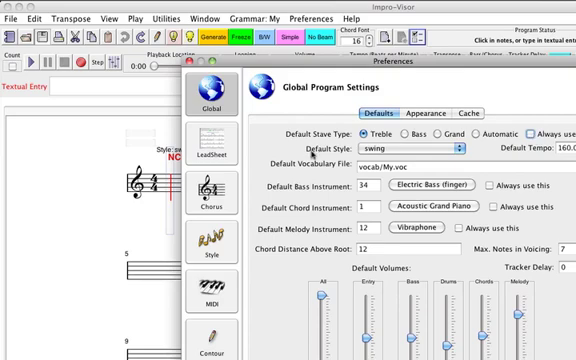
{"action": "mouse_move", "coordinate": [419, 148]}
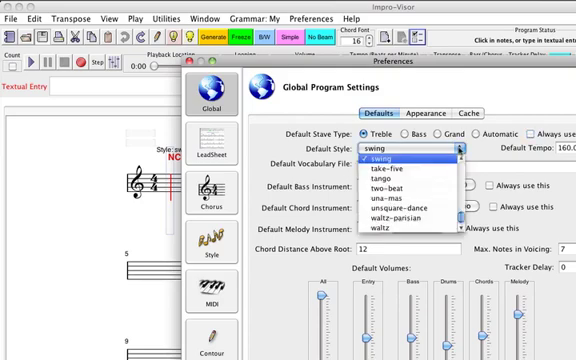
{"action": "scroll", "scroll_direction": "down", "scroll_amount": 3}
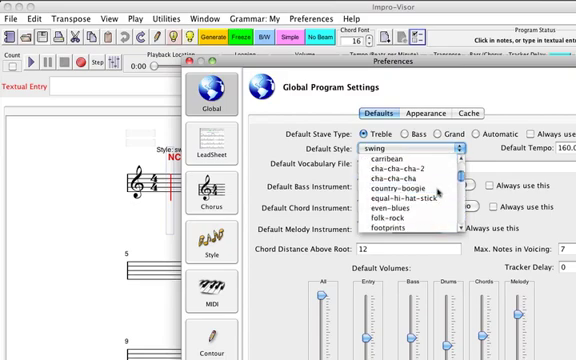
{"action": "scroll", "scroll_direction": "down", "scroll_amount": 3}
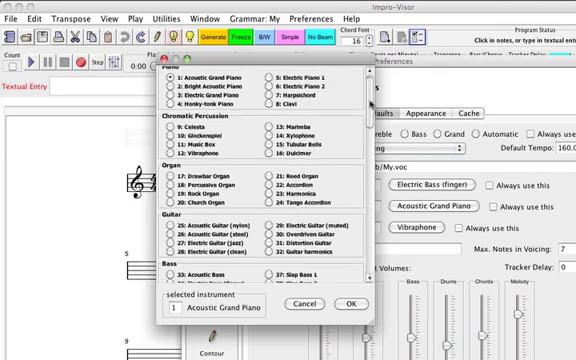
Step: Scroll through the General MIDI instrument list in the instrument chooser
{"action": "scroll", "scroll_direction": "down", "scroll_amount": 3}
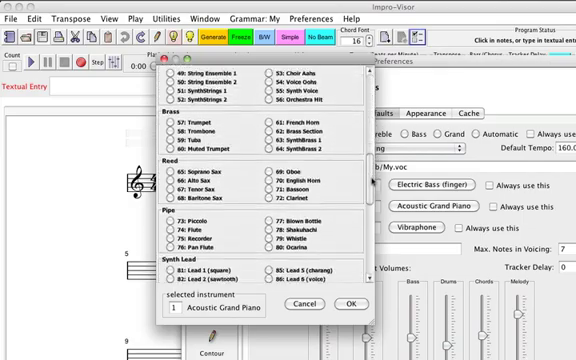
{"action": "scroll", "scroll_direction": "down", "scroll_amount": 3}
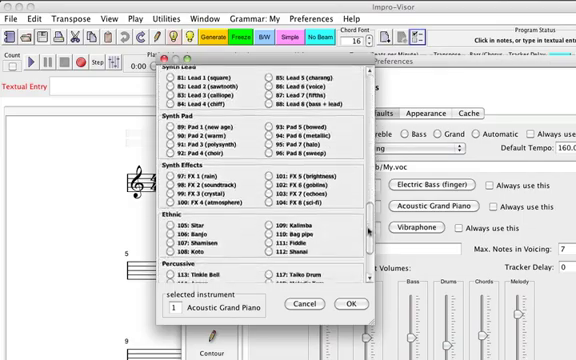
{"action": "scroll", "scroll_direction": "up", "scroll_amount": 3}
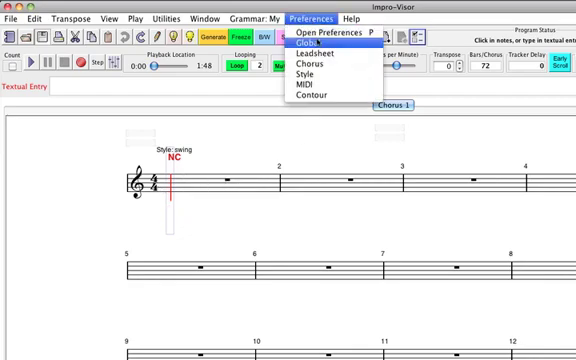
{"action": "mouse_move", "coordinate": [315, 50]}
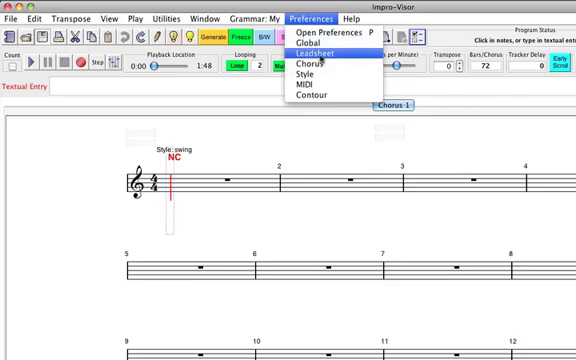
Step: Open the Leadsheet preferences from the Preferences menu
{"action": "left_click", "coordinate": [307, 48]}
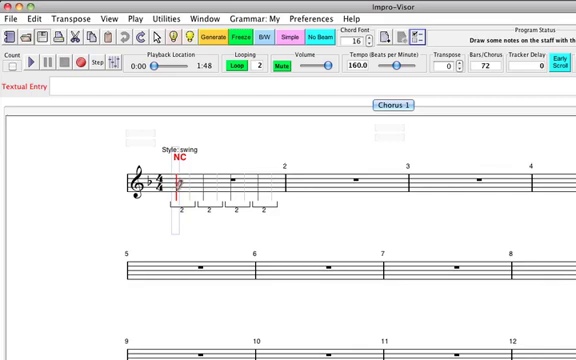
Step: Choose a one-flat key signature in the Leadsheet settings
{"action": "left_click", "coordinate": [238, 181]}
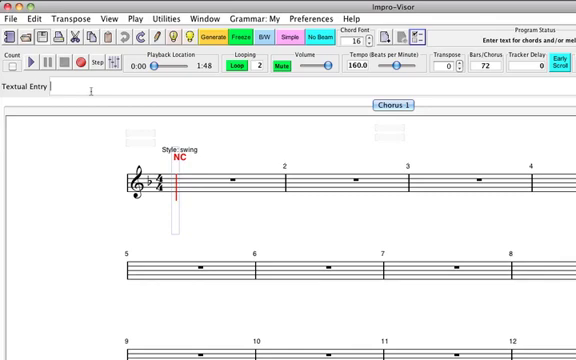
{"action": "mouse_move", "coordinate": [90, 93]}
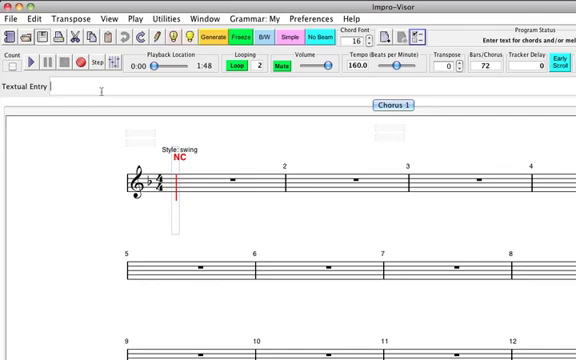
Step: Type an initial note entry in Textual Entry, correcting the last duration from 4 to 1
{"action": "type", "text": "C"}
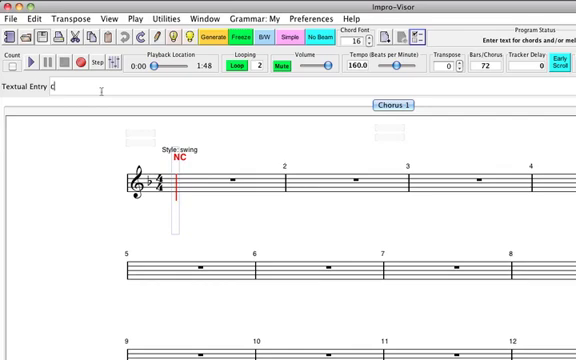
{"action": "type", "text": "+"}
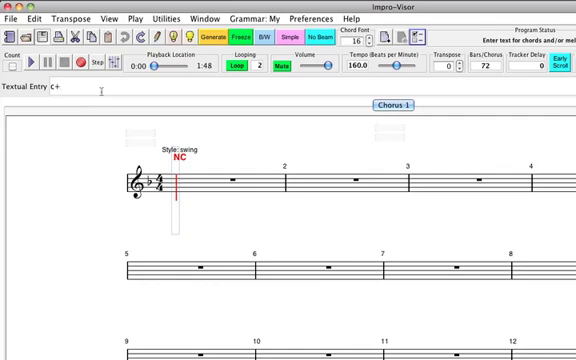
{"action": "type", "text": "+"}
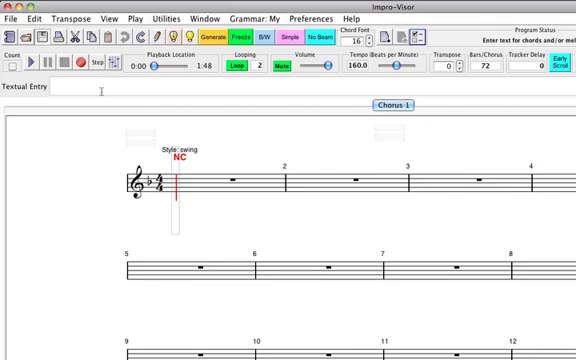
{"action": "type", "text": "C"}
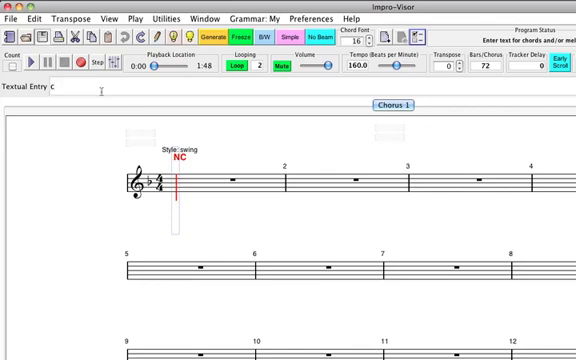
{"action": "type", "text": "+"}
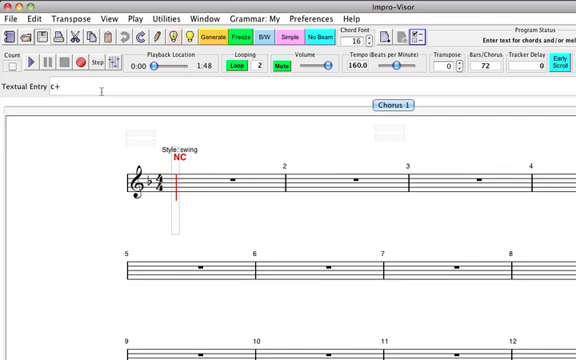
{"action": "type", "text": "4"}
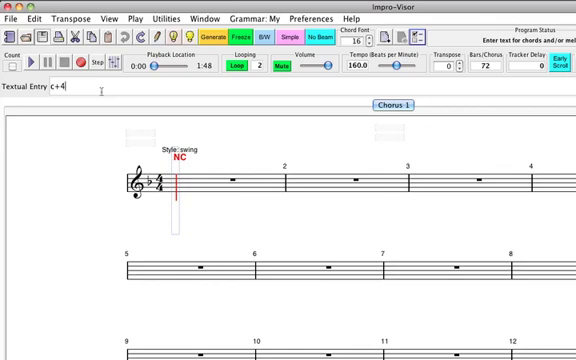
{"action": "key", "text": "Backspace"}
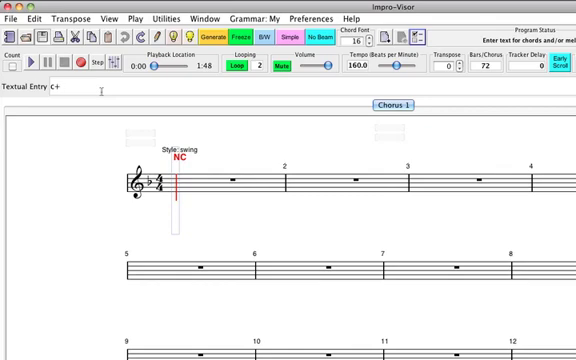
{"action": "type", "text": "1"}
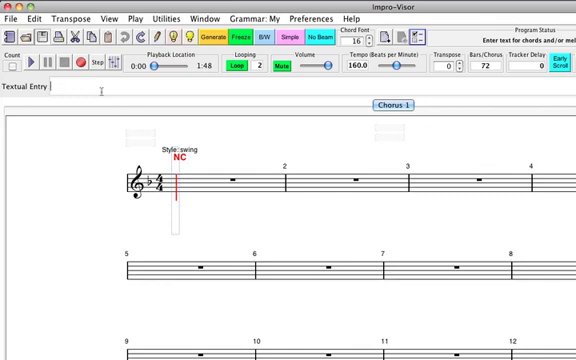
Step: Type the melody bb8 a8 d+8 g+8 e+8 c+4 a8 g1 in Textual Entry
{"action": "type", "text": "bb8"}
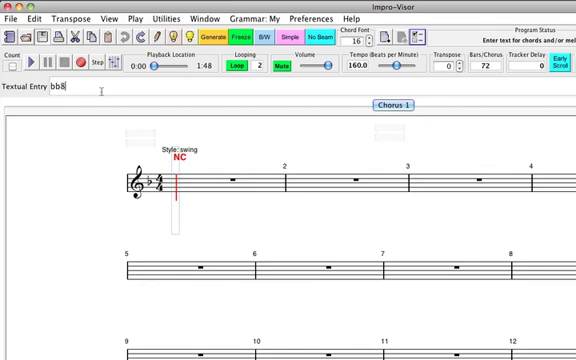
{"action": "type", "text": "a8"}
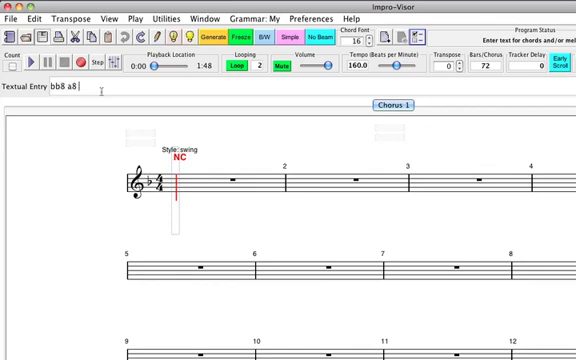
{"action": "type", "text": "d+8"}
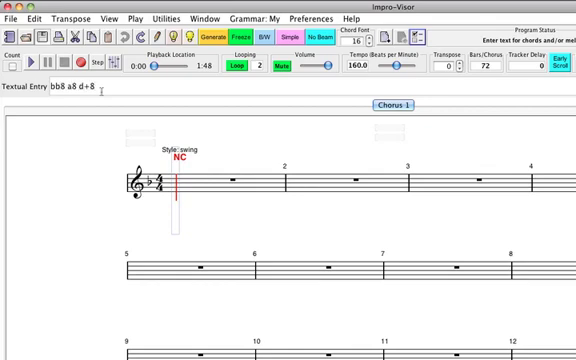
{"action": "type", "text": "g+8"}
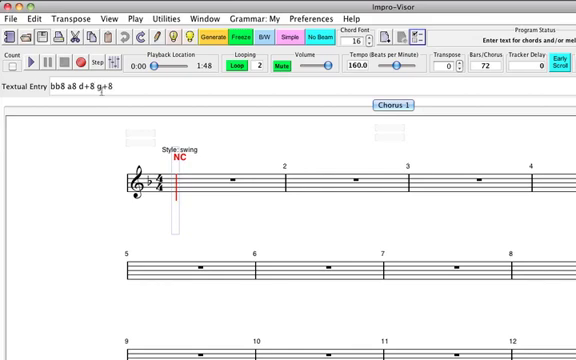
{"action": "type", "text": "e+"}
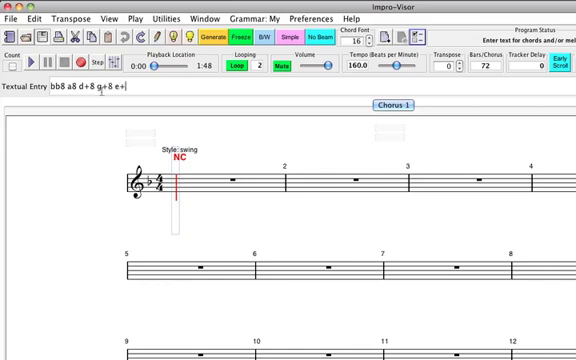
{"action": "type", "text": "8 c+4 a8"}
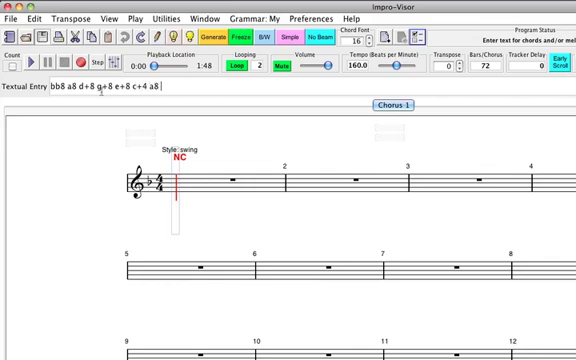
{"action": "type", "text": "g"}
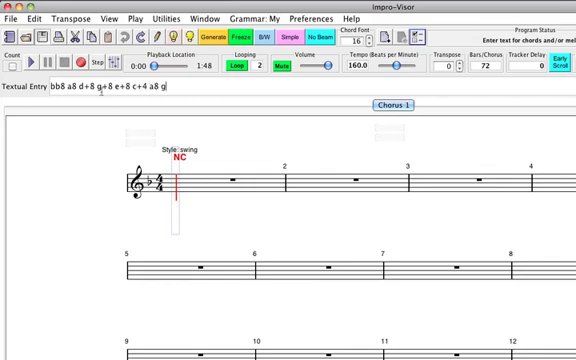
{"action": "type", "text": "1"}
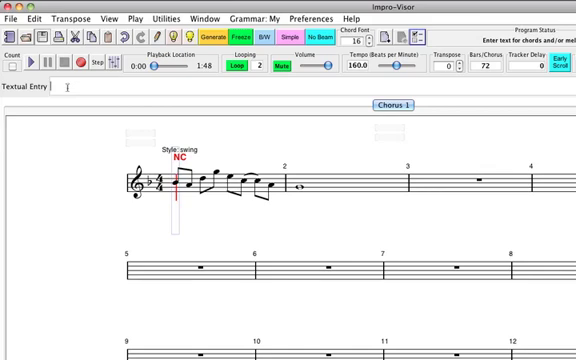
Step: Type the chord symbols Gm9 and C13b9 for bars 1 and 2
{"action": "type", "text": "Gm9 C"}
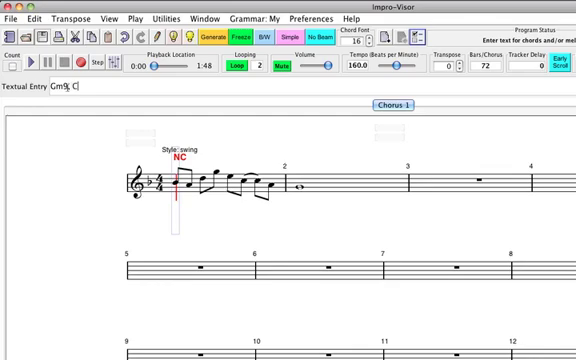
{"action": "type", "text": "13b9"}
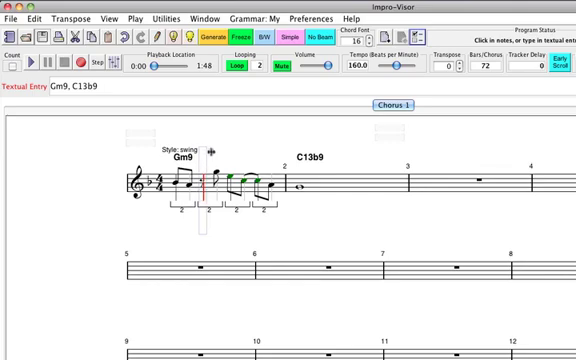
{"action": "mouse_move", "coordinate": [256, 146]}
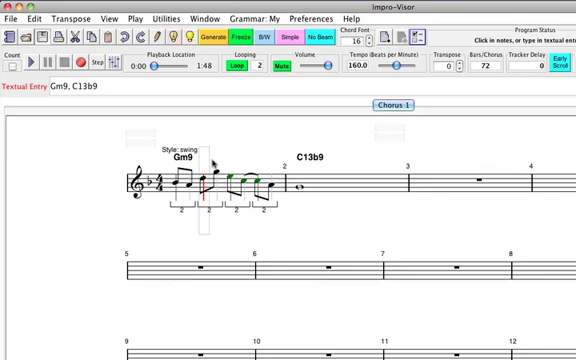
{"action": "mouse_move", "coordinate": [217, 160]}
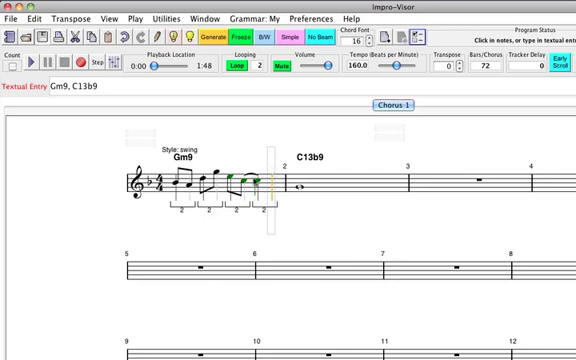
{"action": "mouse_move", "coordinate": [274, 155]}
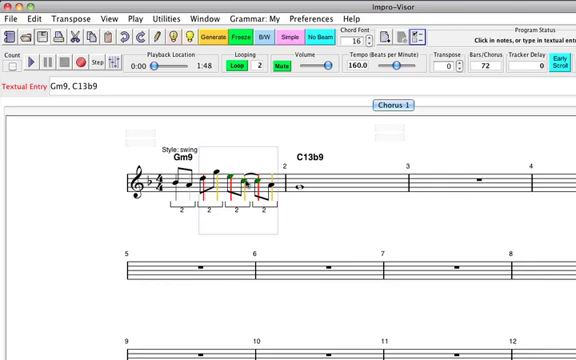
{"action": "mouse_move", "coordinate": [208, 130]}
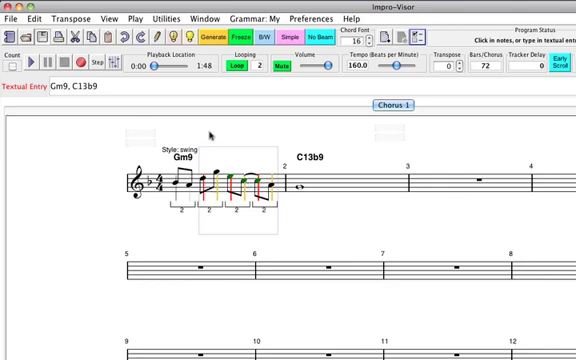
{"action": "mouse_move", "coordinate": [205, 155]}
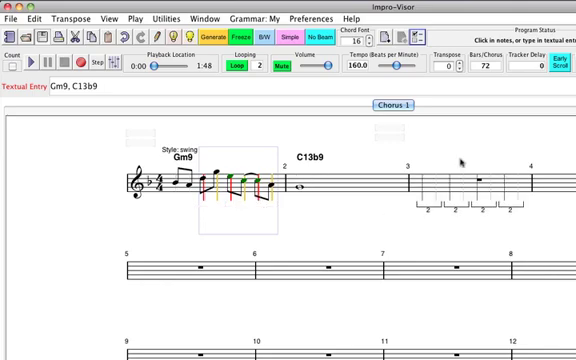
{"action": "mouse_move", "coordinate": [363, 280]}
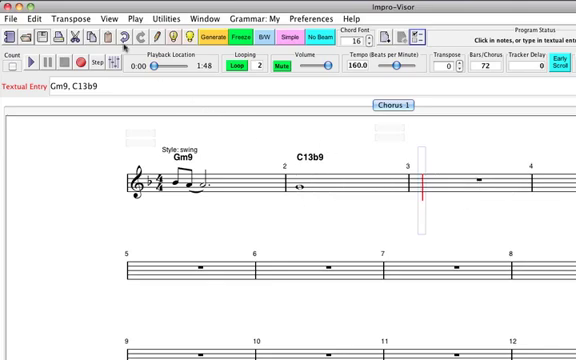
Step: Paste the cut eighth-note phrase into bar 3, beneath the Gm9 chord
{"action": "left_click", "coordinate": [218, 45]}
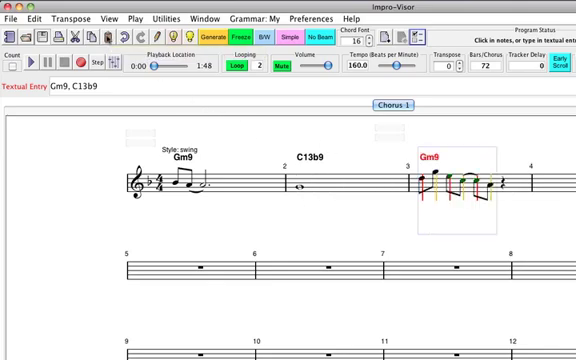